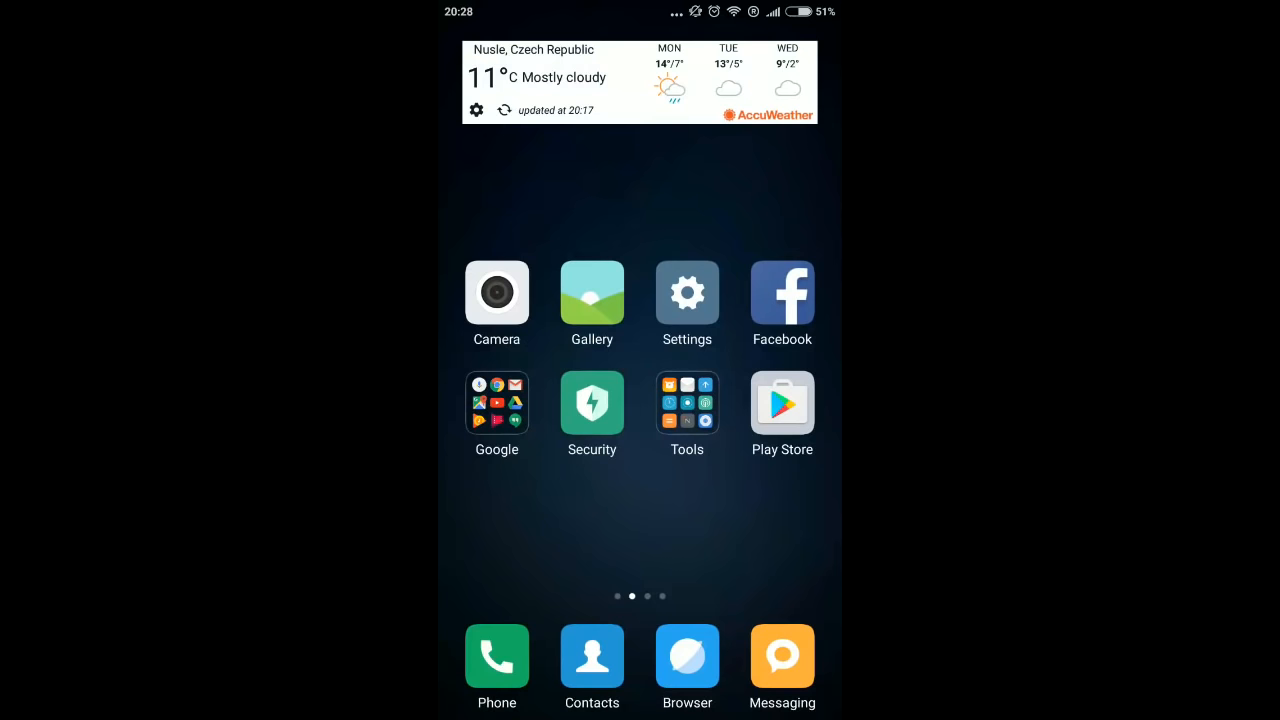
Open Settings from the home screen and go to Sound & vibration.
{"action": "left_click", "coordinate": [687, 294]}
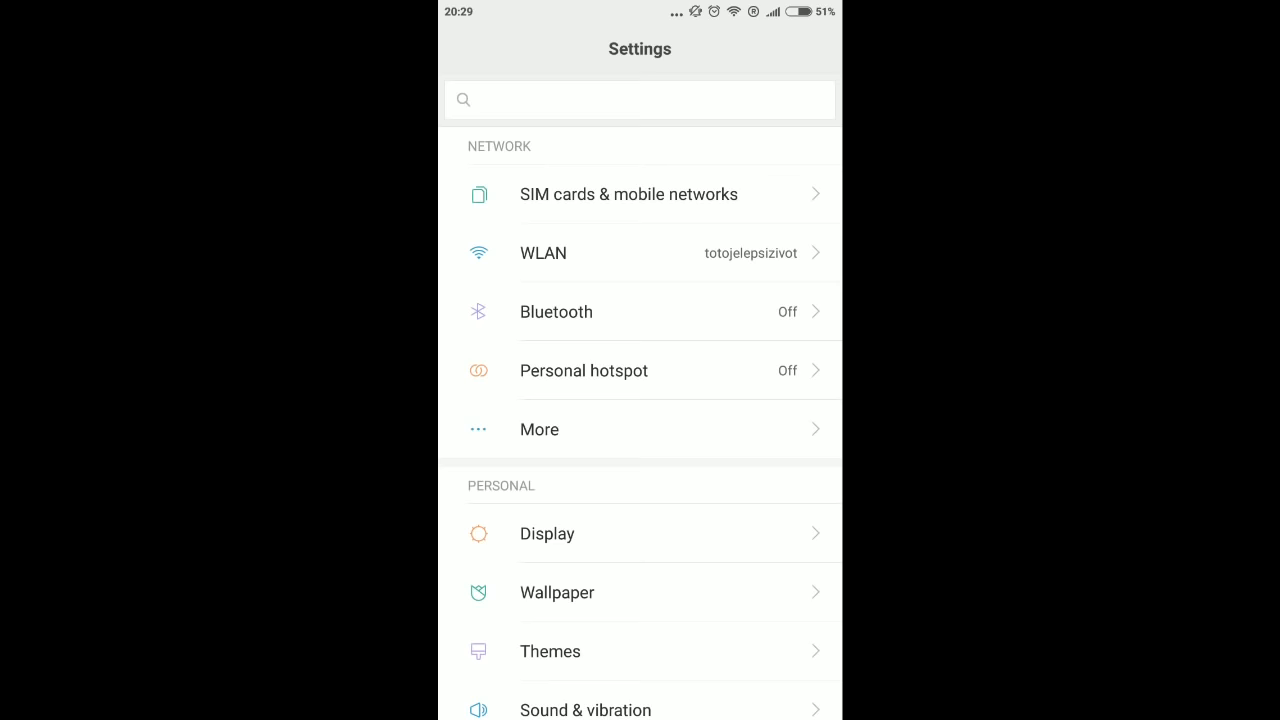
{"action": "scroll", "scroll_direction": "down", "scroll_amount": 3}
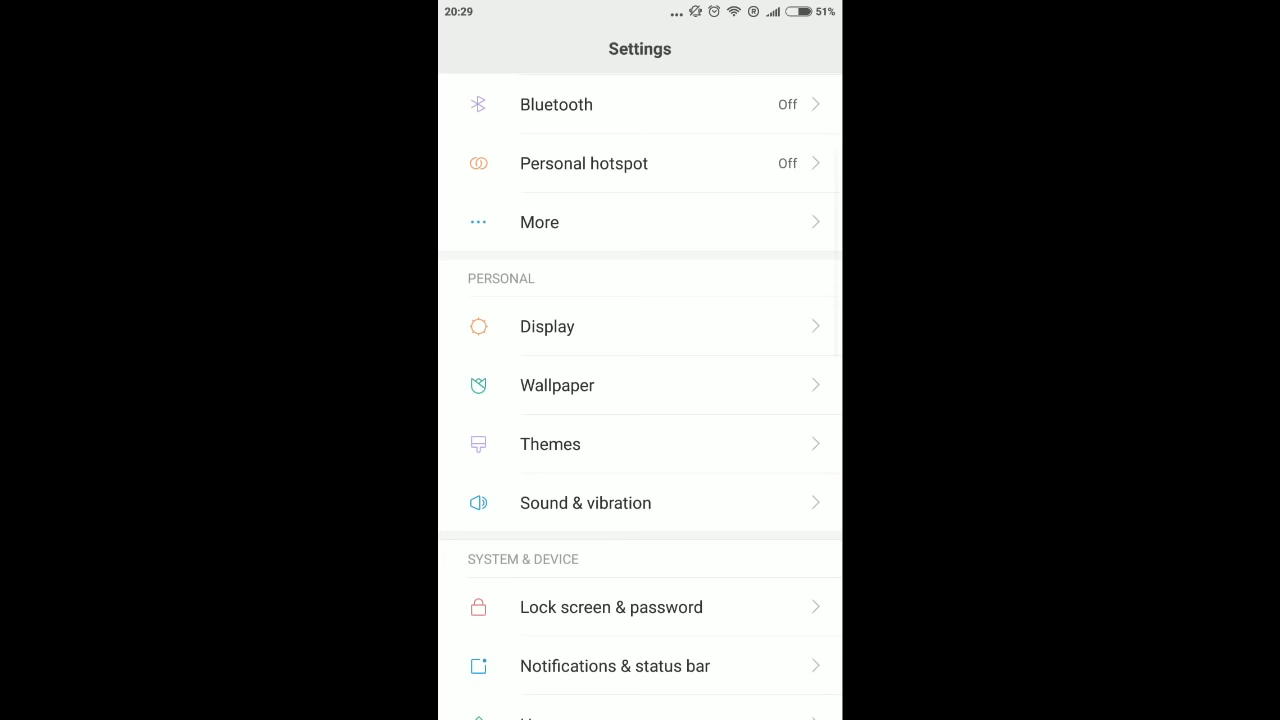
{"action": "left_click", "coordinate": [585, 502]}
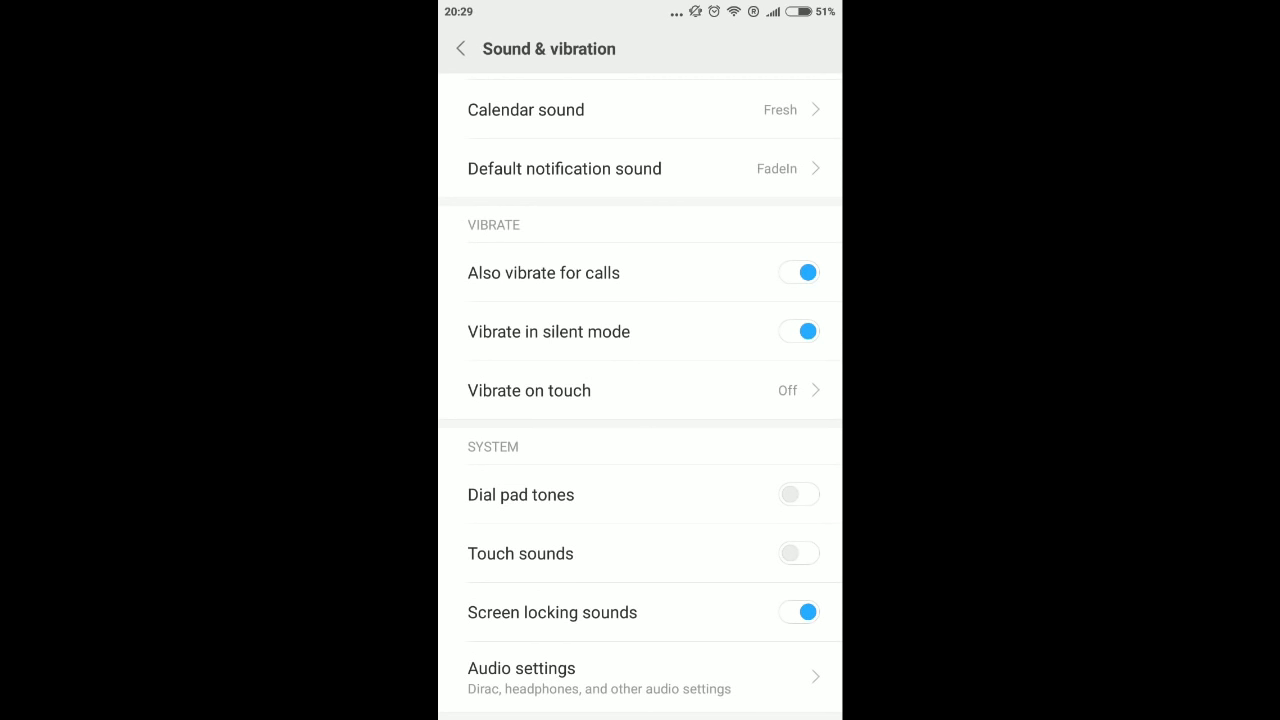
Switch off Touch sounds under System and go back to the main settings list.
{"action": "left_click", "coordinate": [799, 553]}
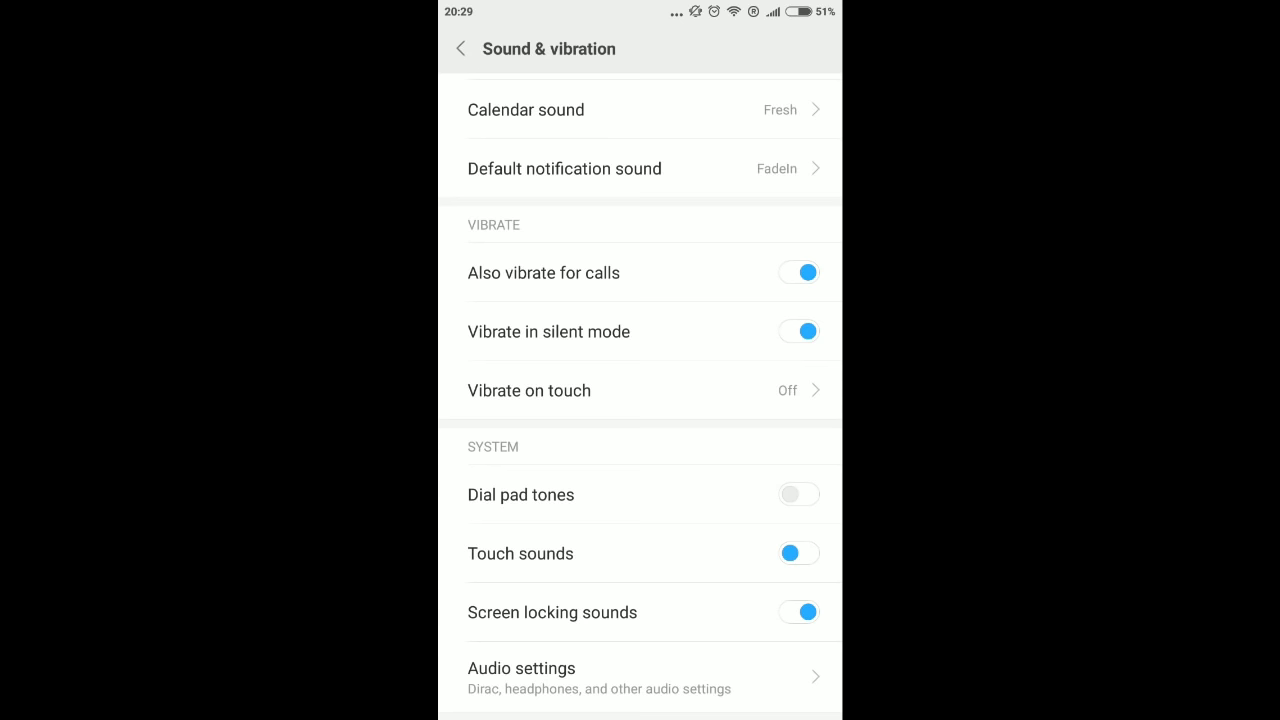
{"action": "left_click", "coordinate": [461, 48]}
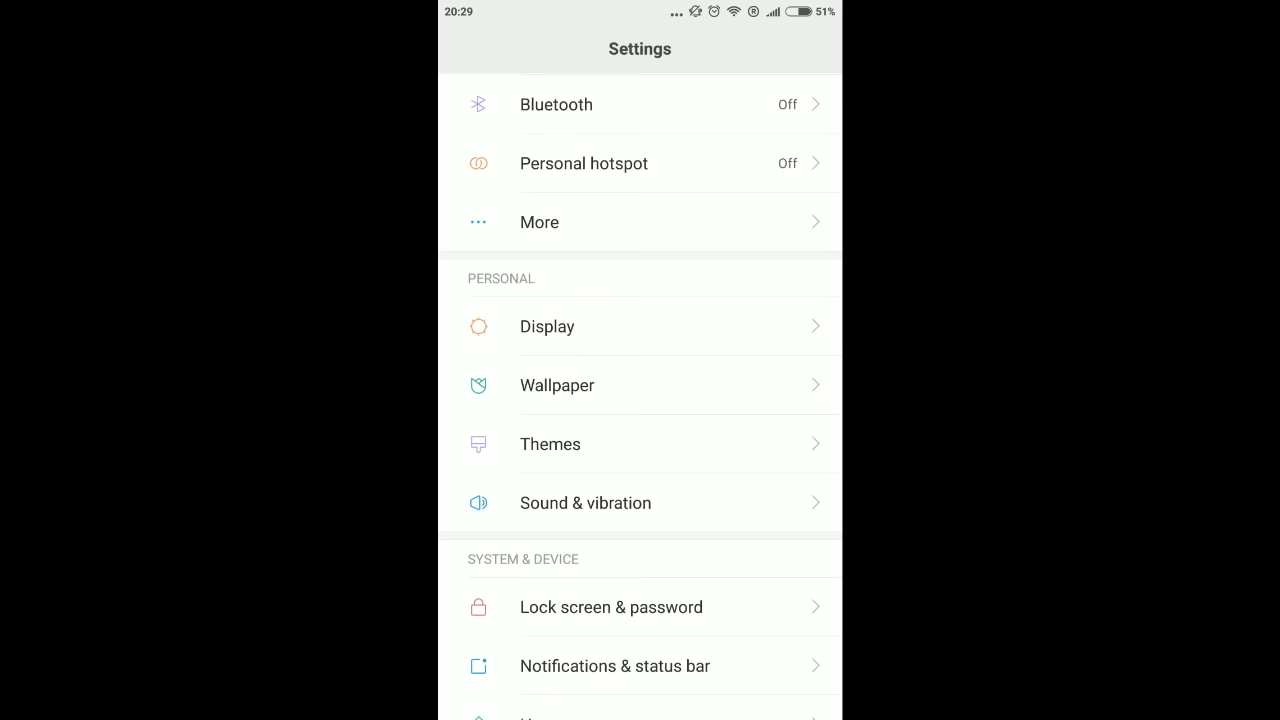
Scroll down the Settings list toward Additional settings to reach Gboard.
{"action": "scroll", "scroll_direction": "down", "scroll_amount": 3}
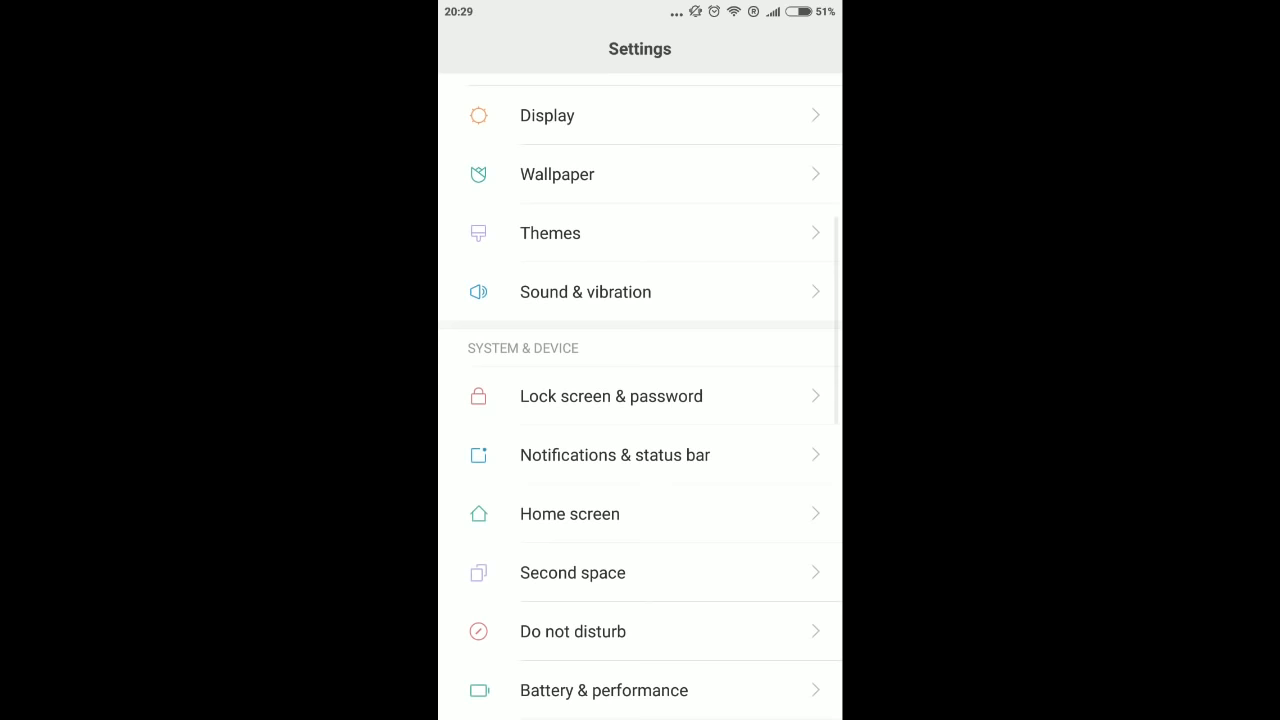
{"action": "scroll", "scroll_direction": "down", "scroll_amount": 3}
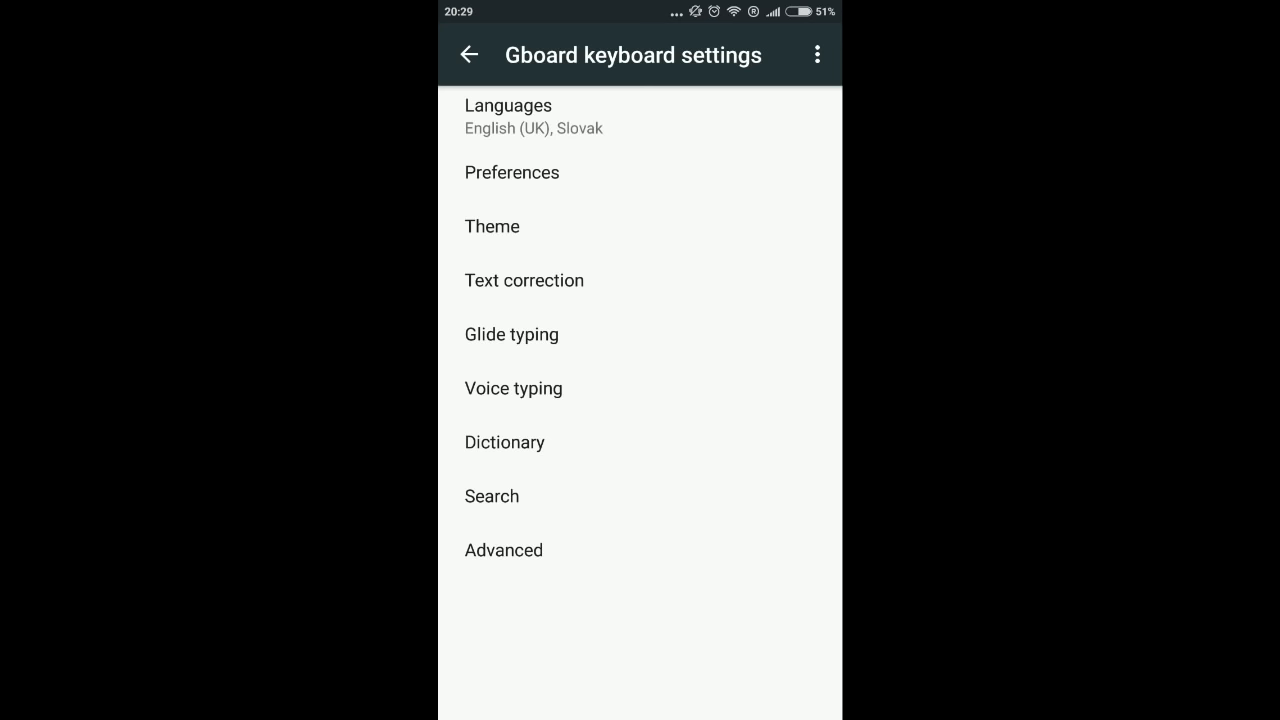
In Gboard Preferences, switch off Sound on keypress and Vibrate on keypress.
{"action": "left_click", "coordinate": [512, 172]}
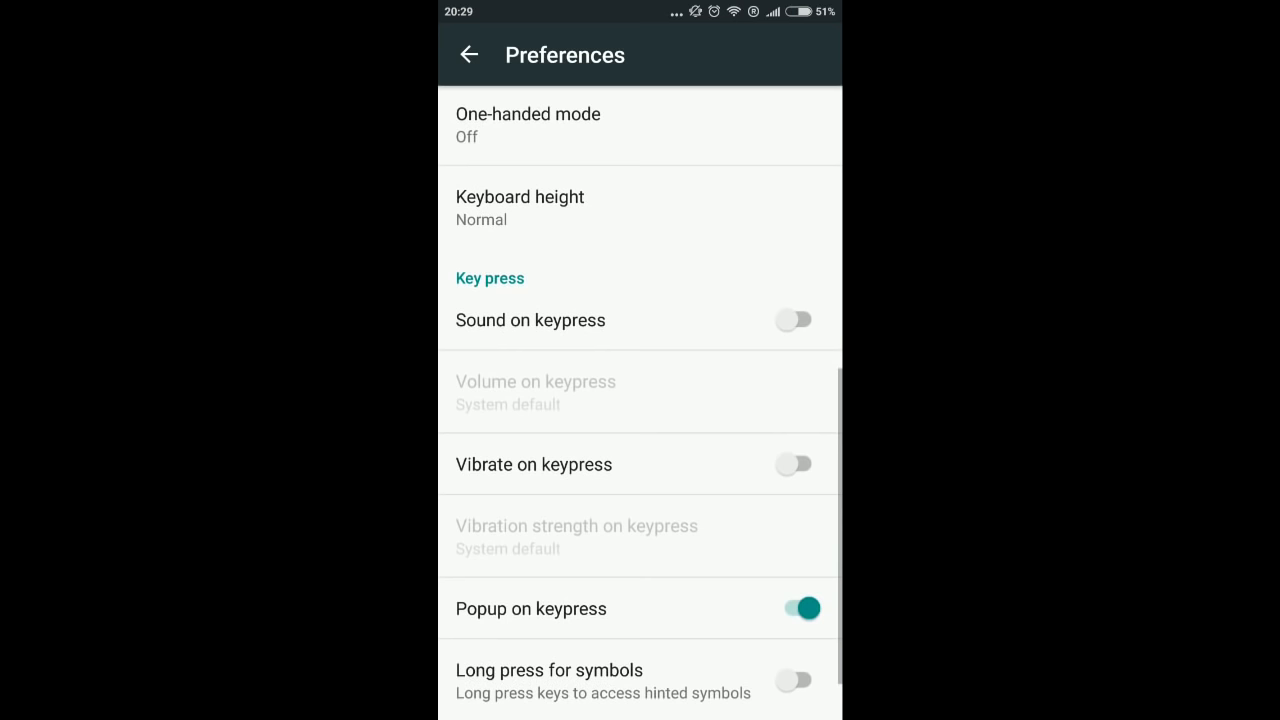
{"action": "left_click", "coordinate": [794, 320]}
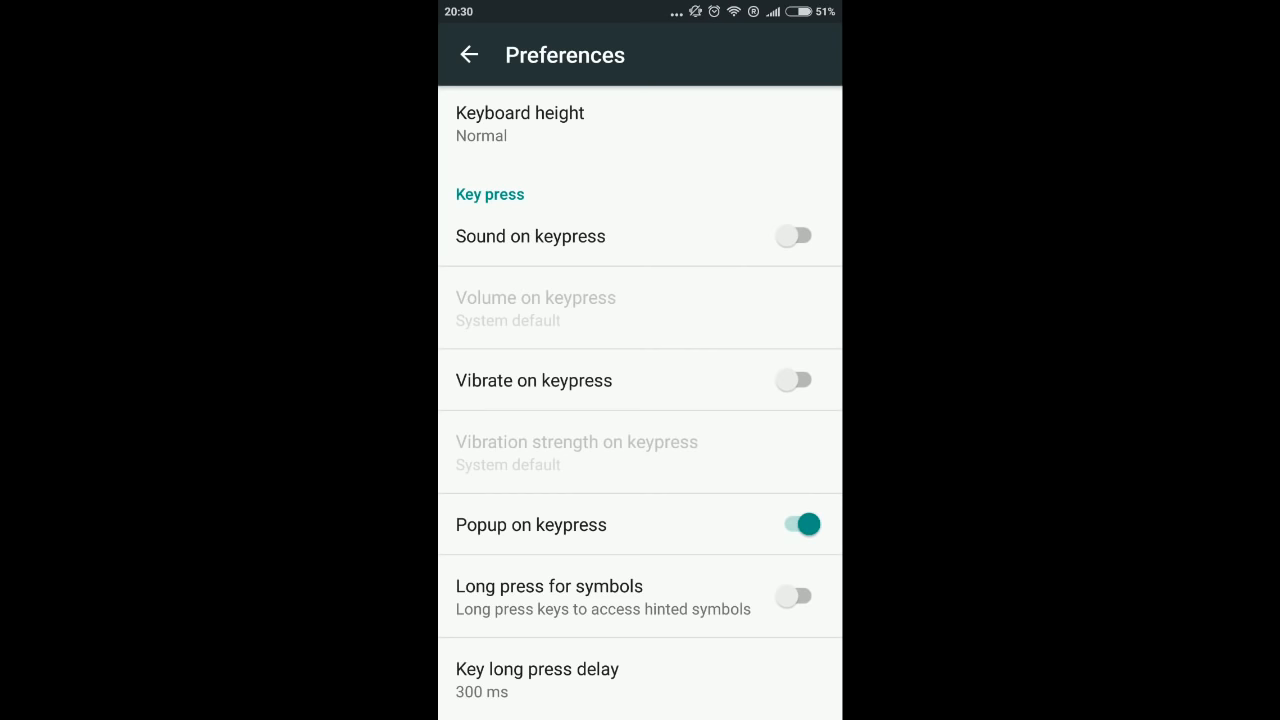
{"action": "scroll", "scroll_direction": "down", "scroll_amount": 3}
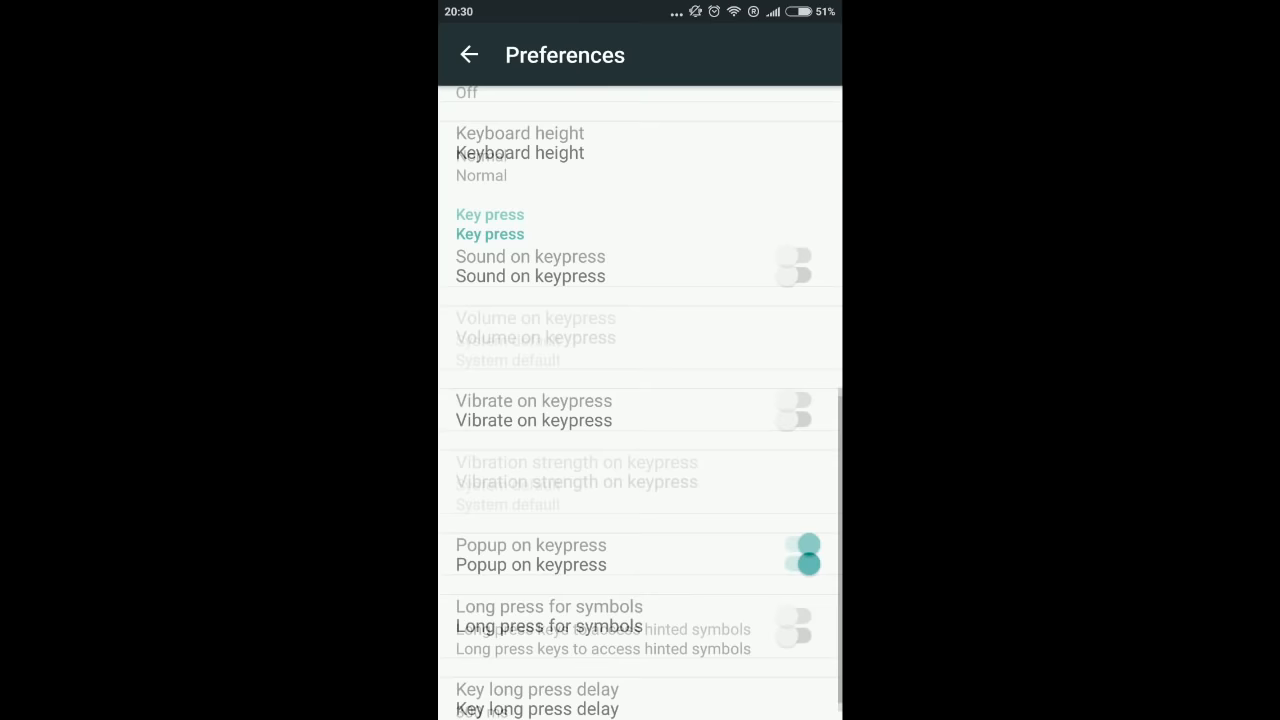